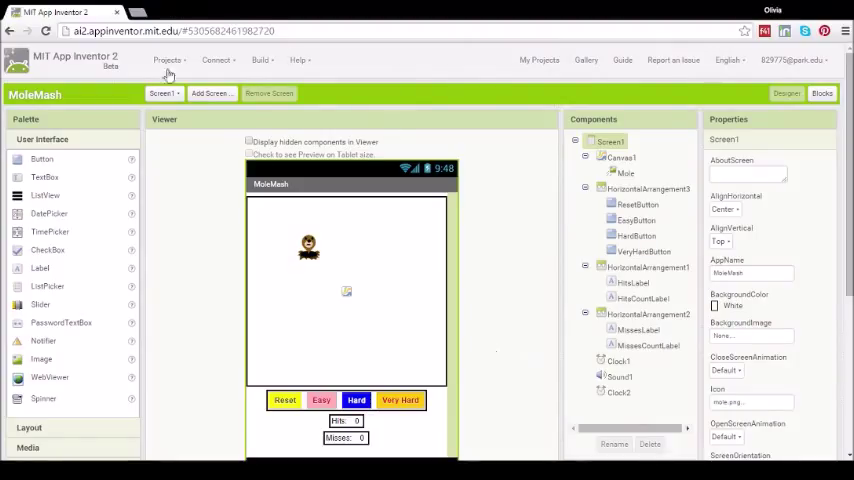
- Check the saved projects list, then display the AI Companion QR code for MoleMash
click(167, 60)
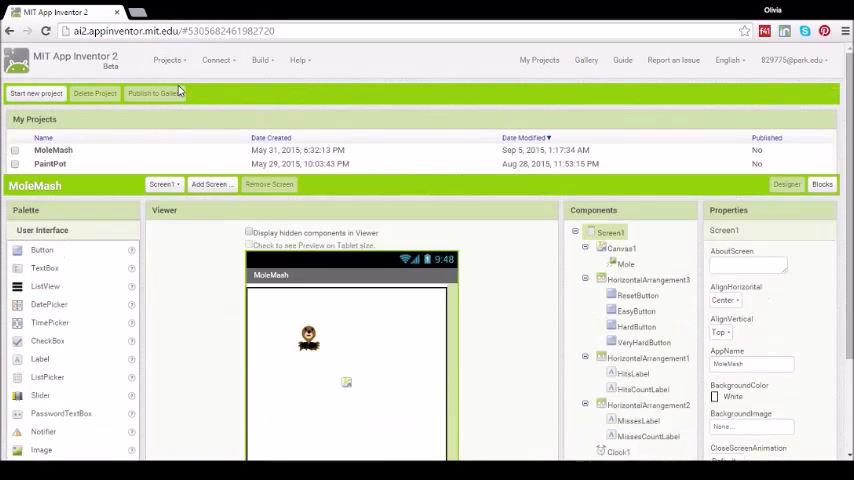
click(539, 60)
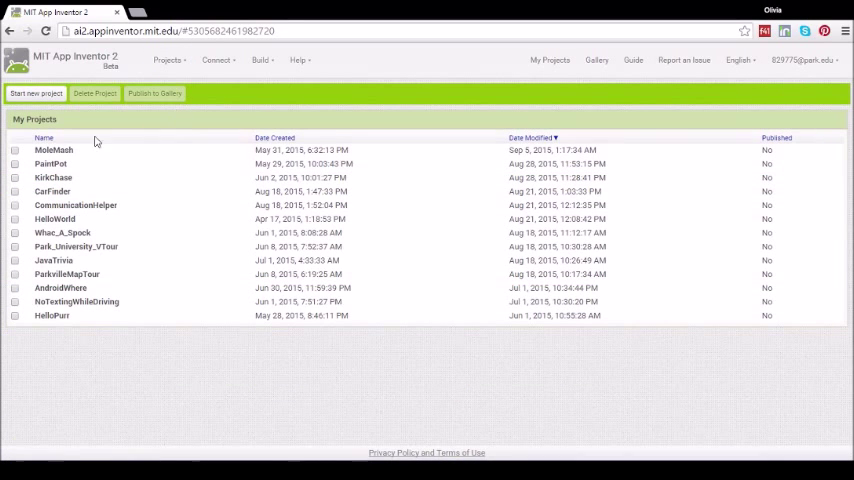
mouse_move(65, 157)
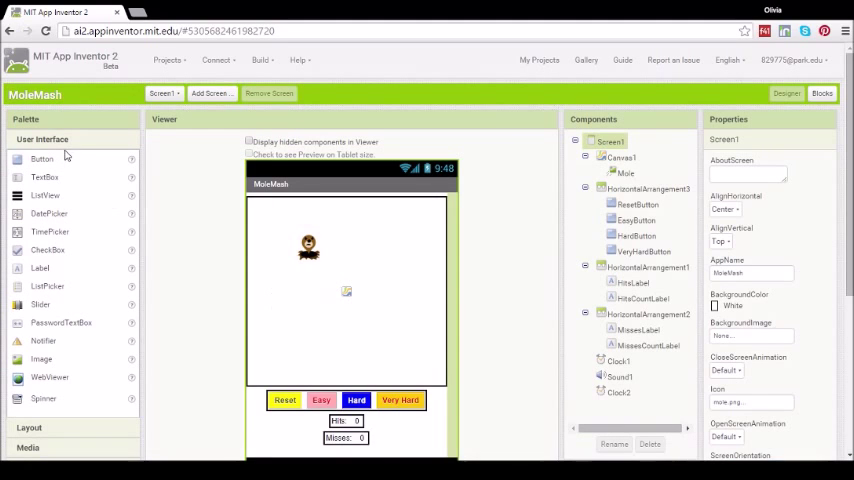
click(216, 60)
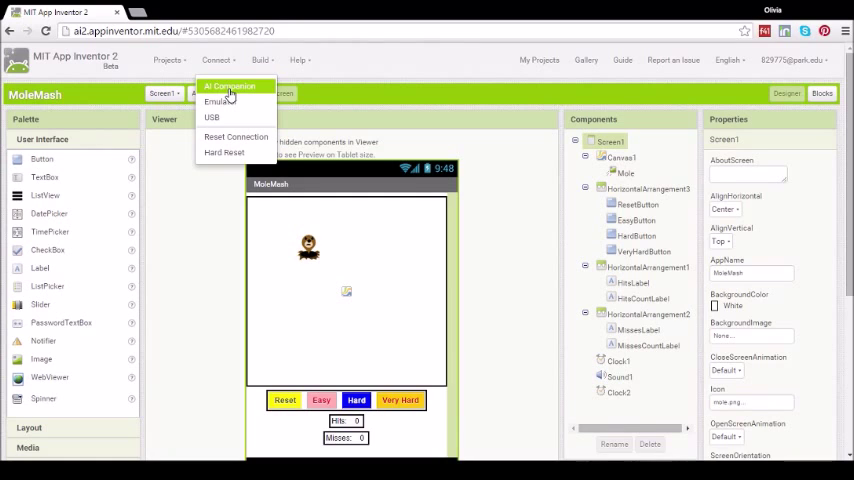
click(229, 86)
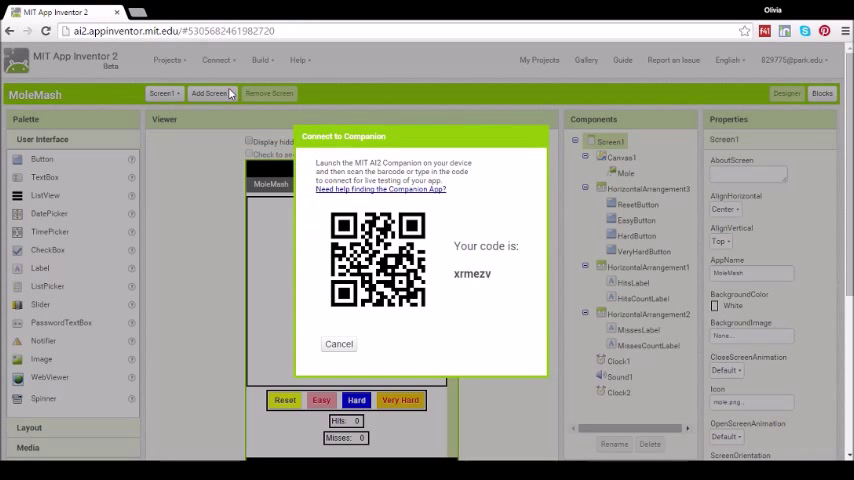